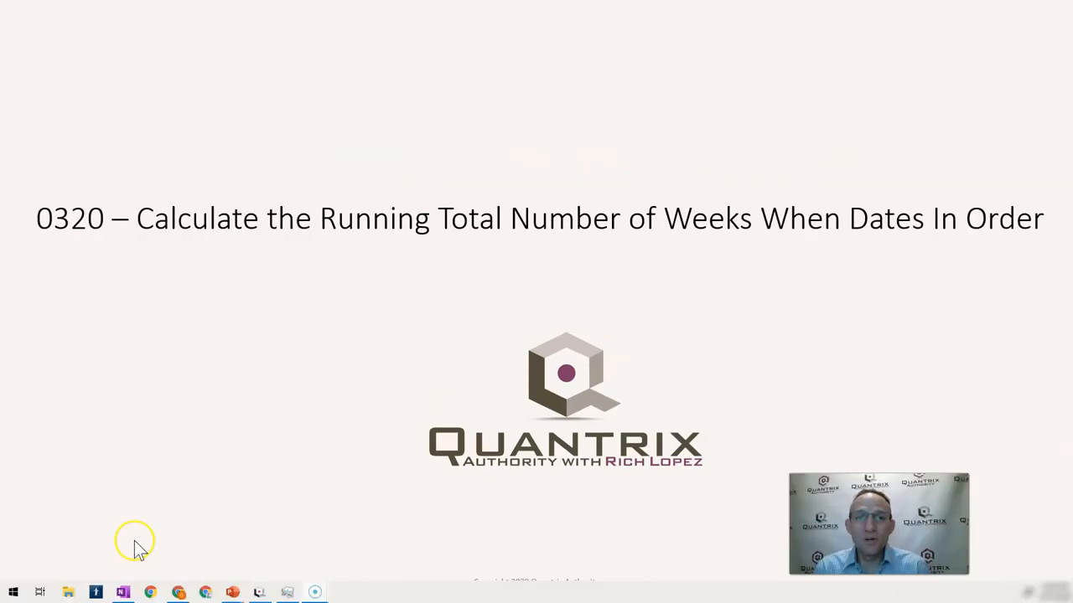
mouse_move(140, 551)
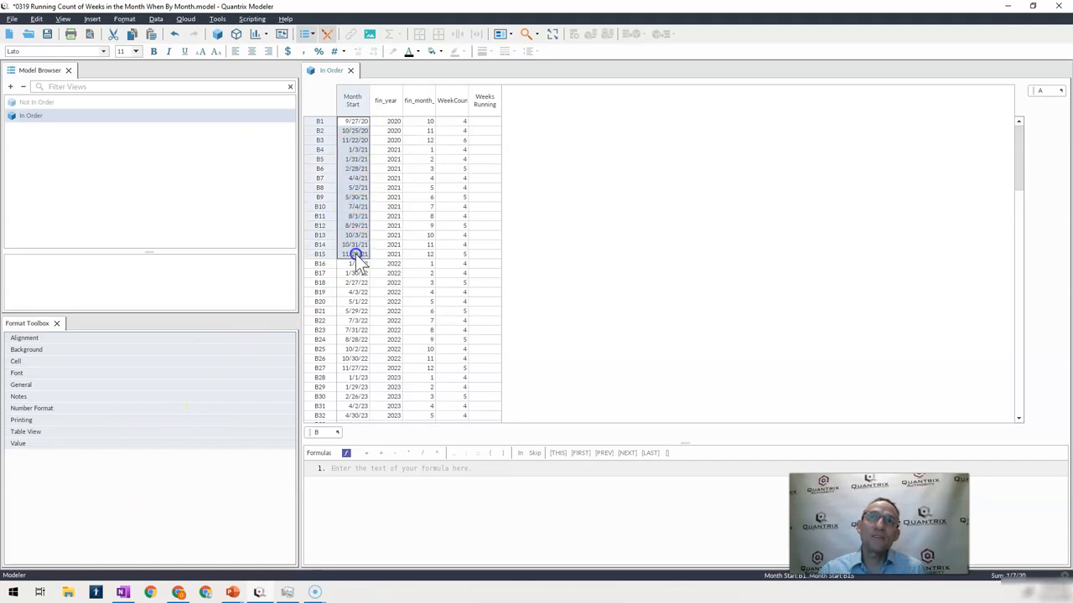
left_click(419, 121)
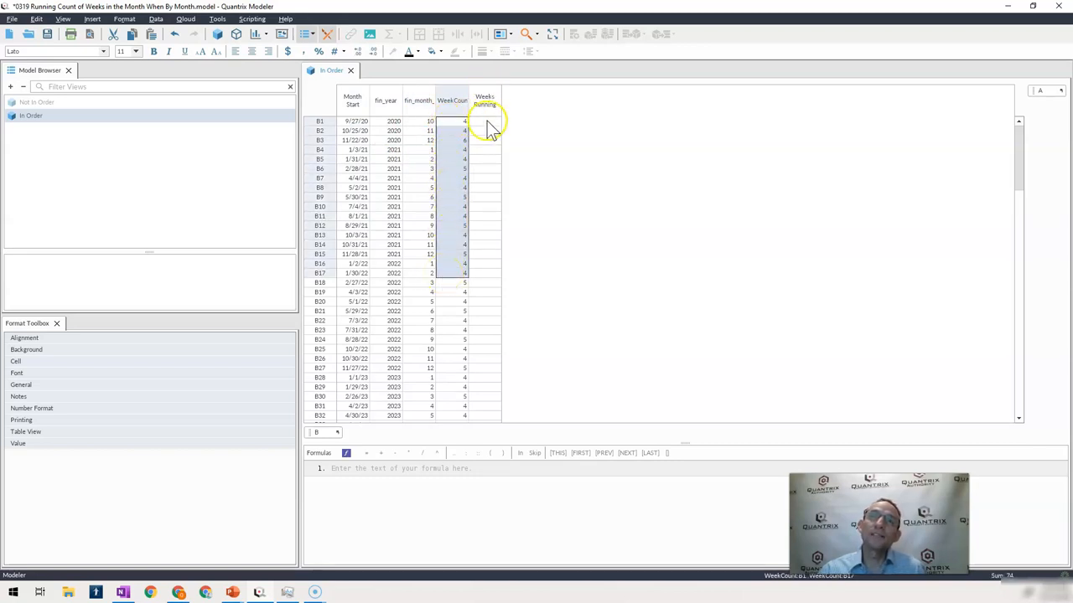
left_click(484, 121)
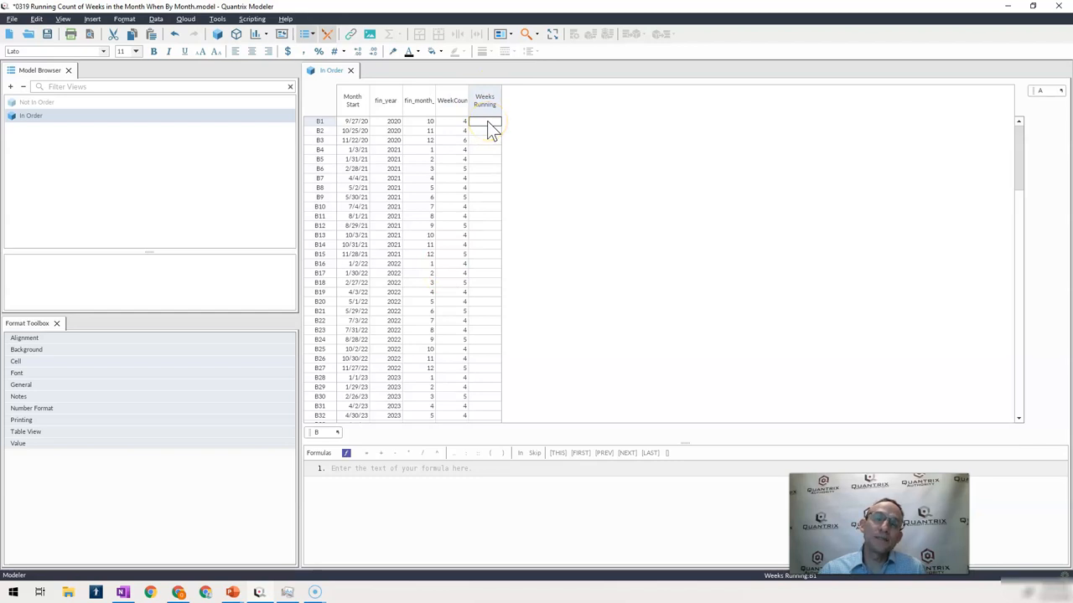
left_click(484, 140)
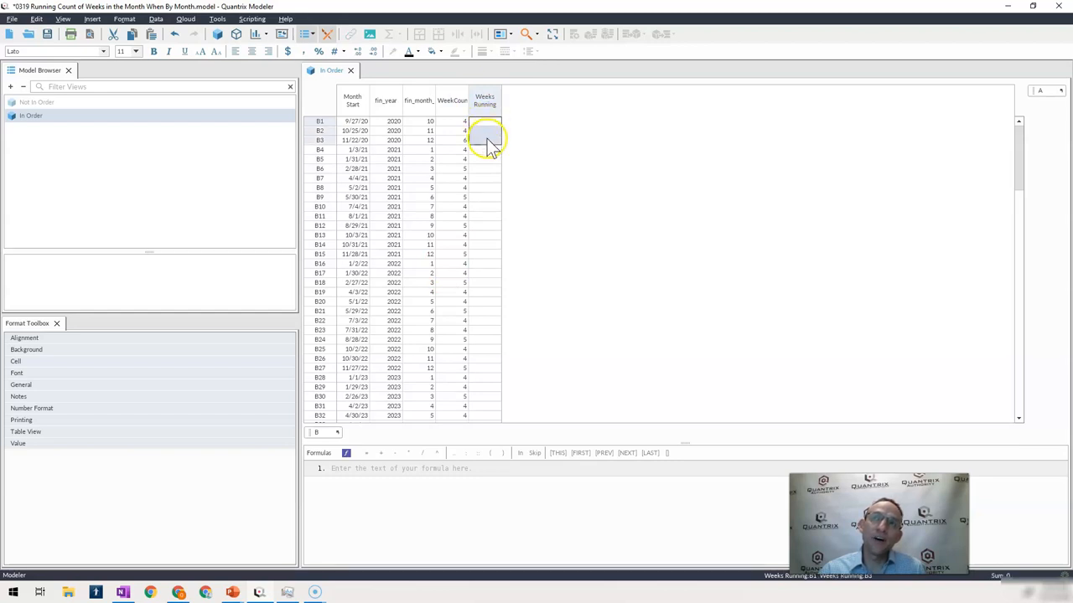
left_click_drag(484, 131, 484, 187)
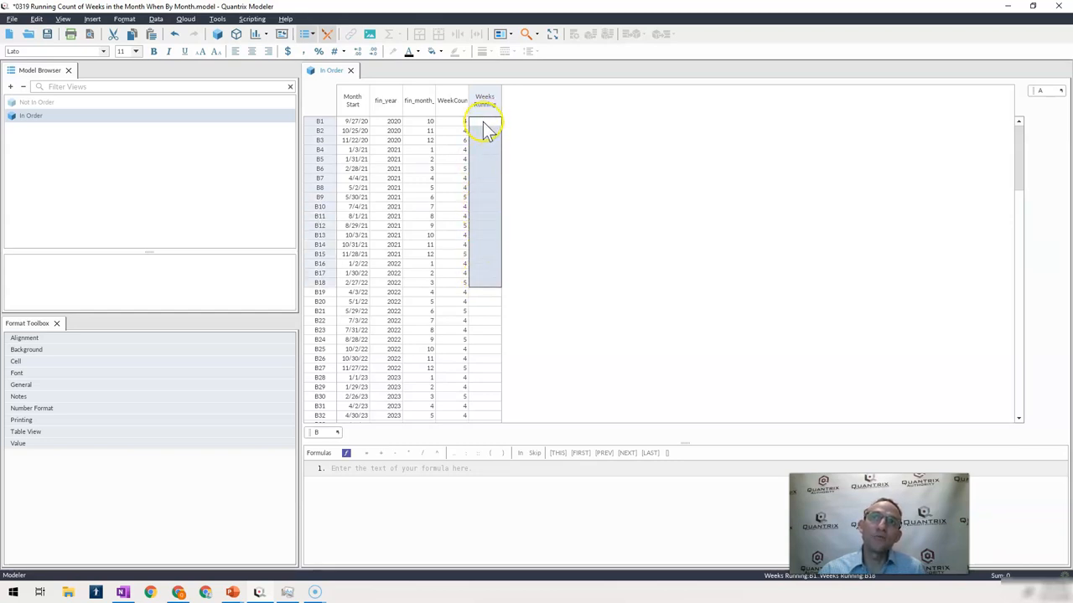
left_click(484, 129)
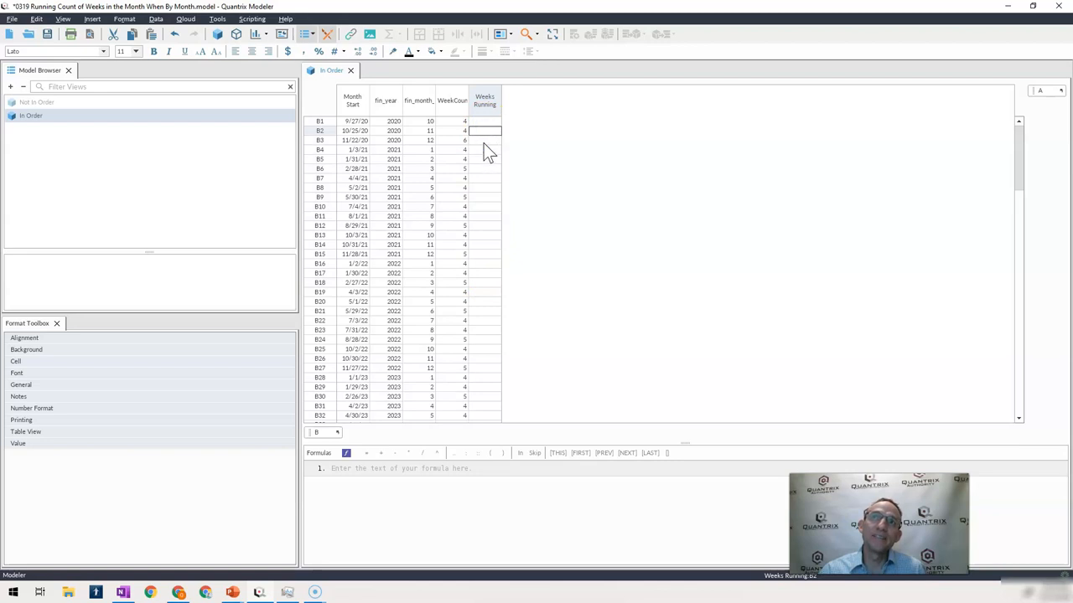
left_click(485, 140)
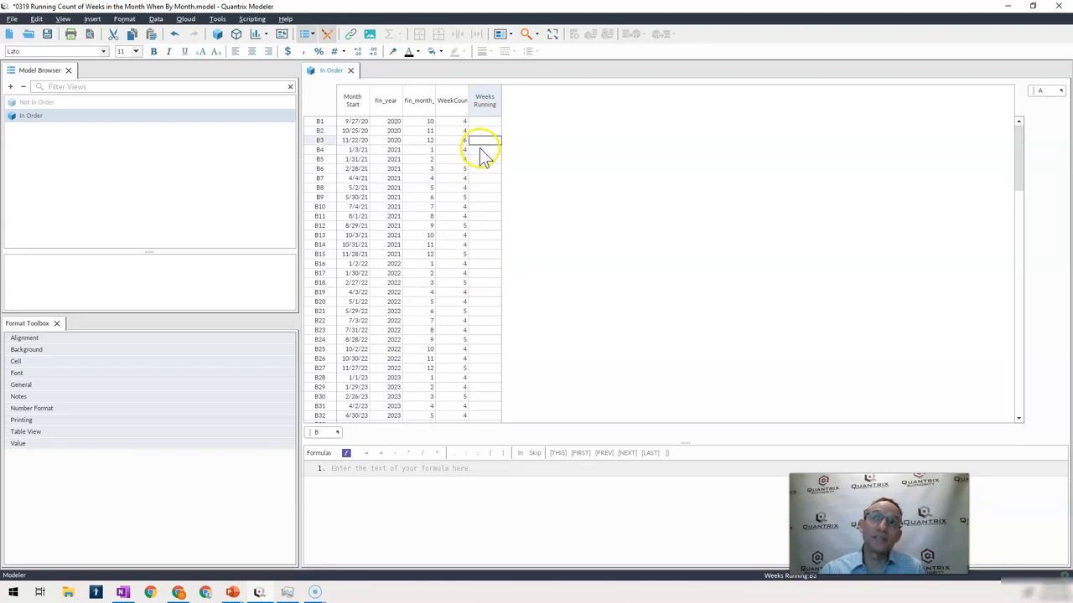
left_click(484, 150)
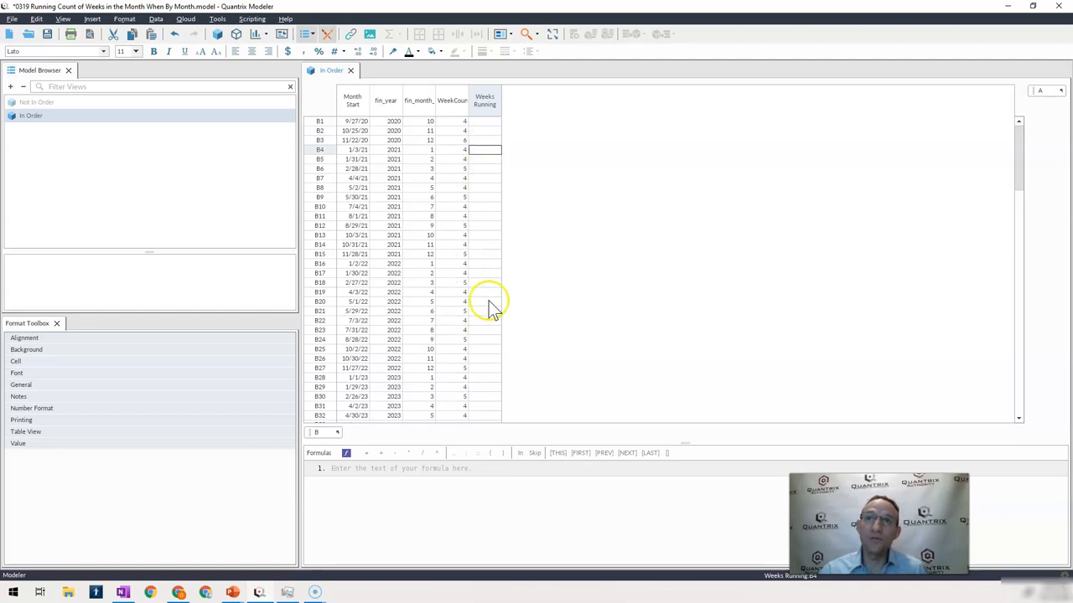
mouse_move(364, 130)
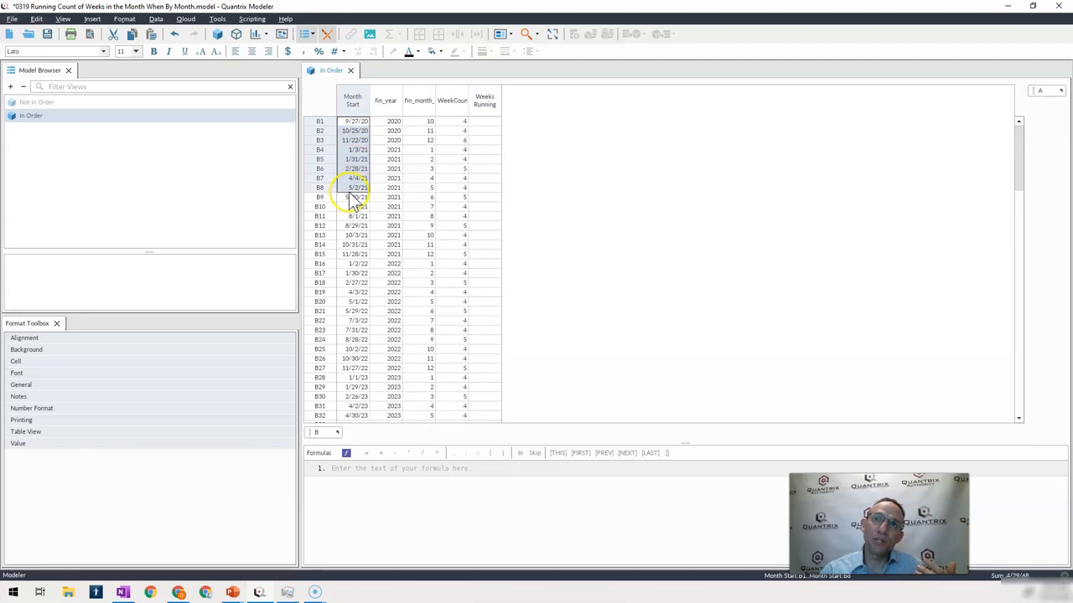
scroll("down", 3)
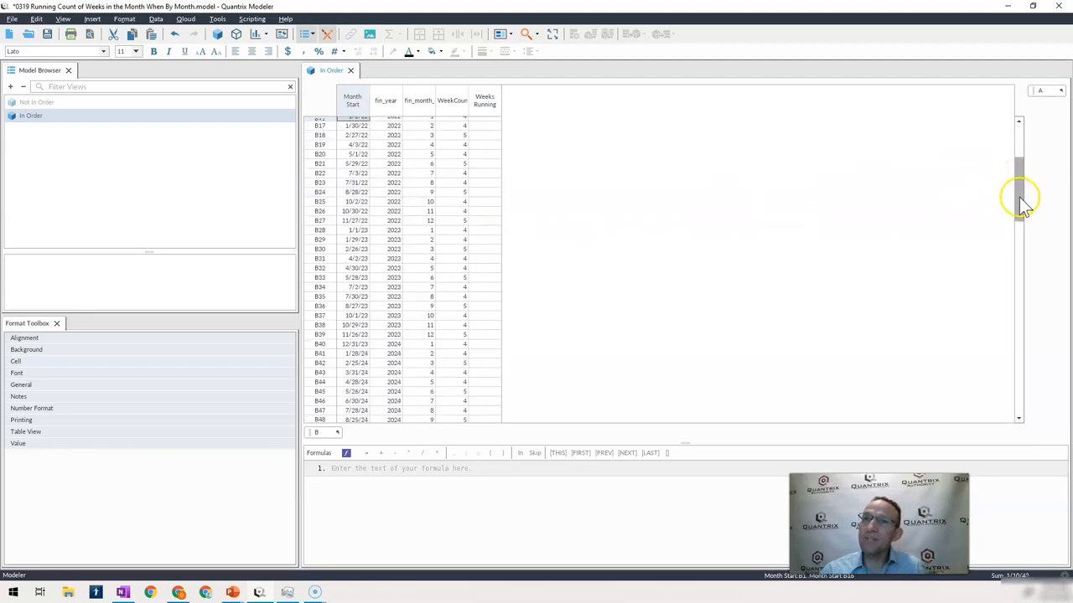
scroll("down", 3)
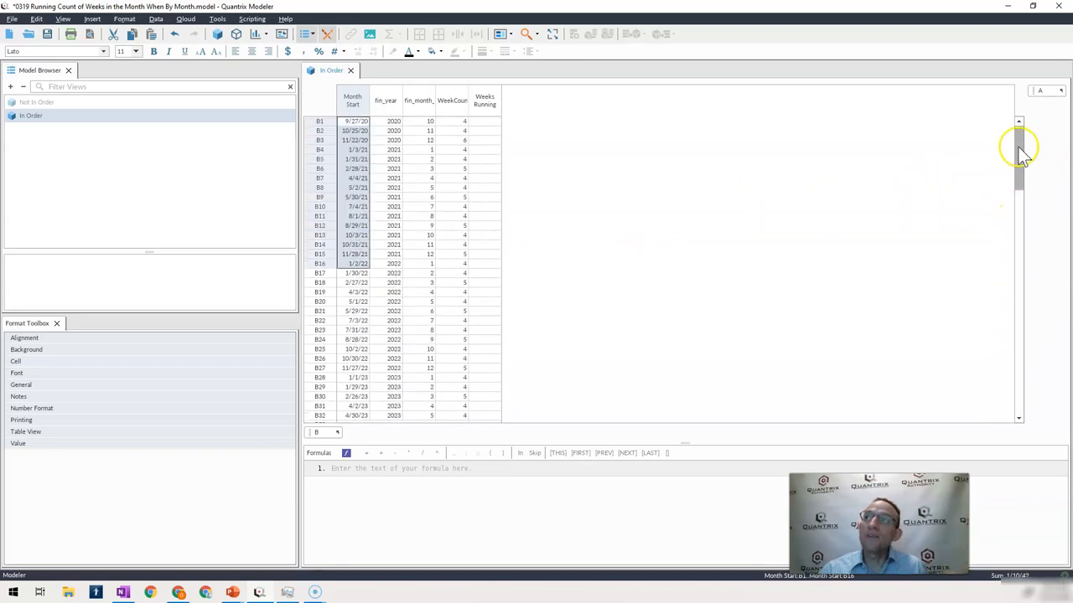
left_click(484, 99)
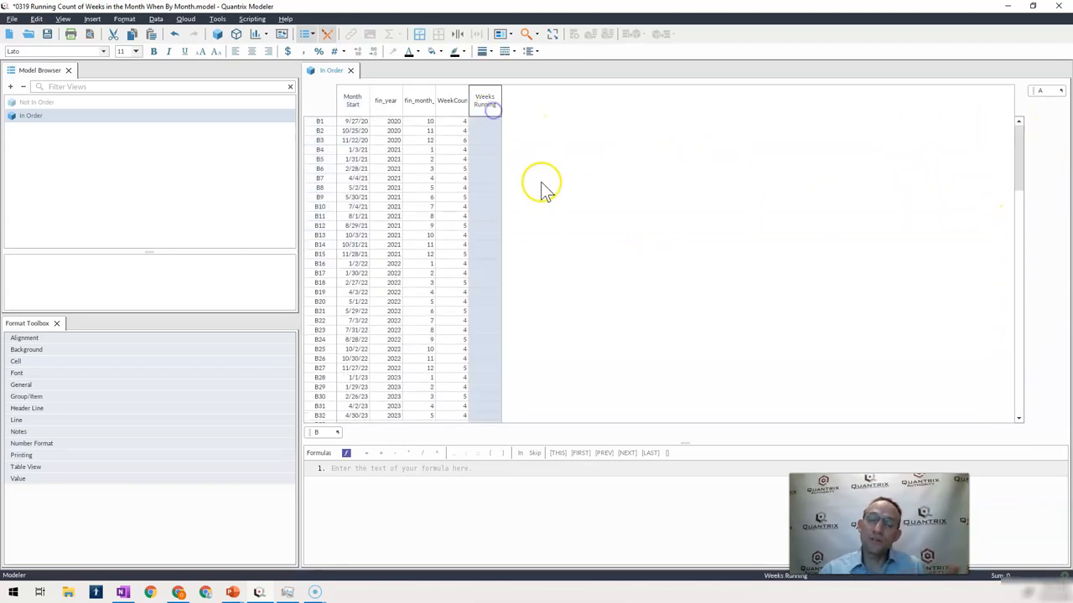
Enter Weeks Running = sum(WeekCount:B[FIRST]..WeekCount:B[THIS]) to fill running totals 4, 8, 14, 18.
left_click(485, 100)
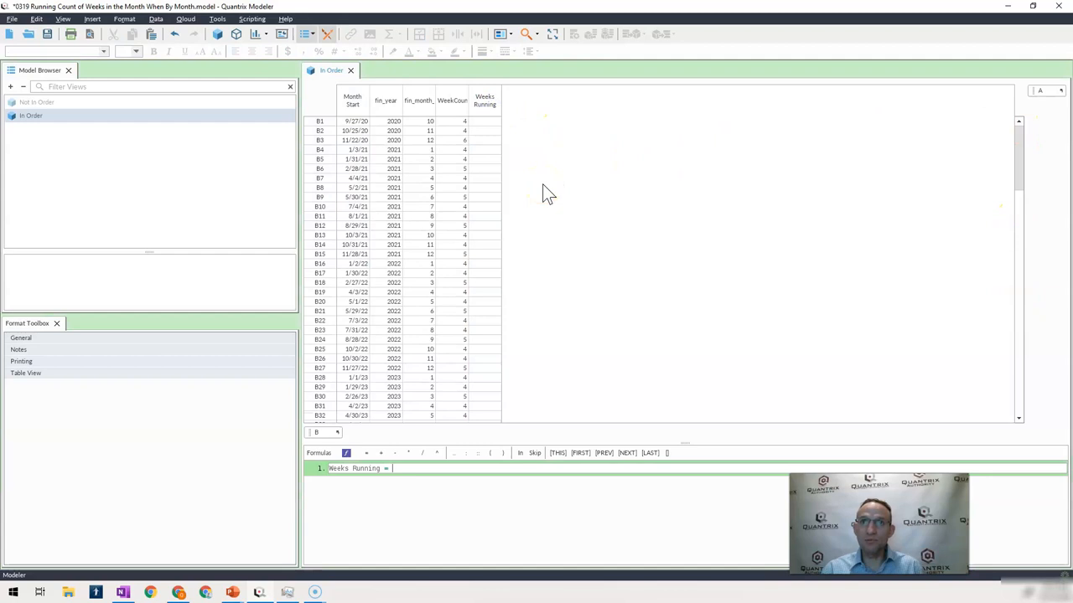
type("sum(")
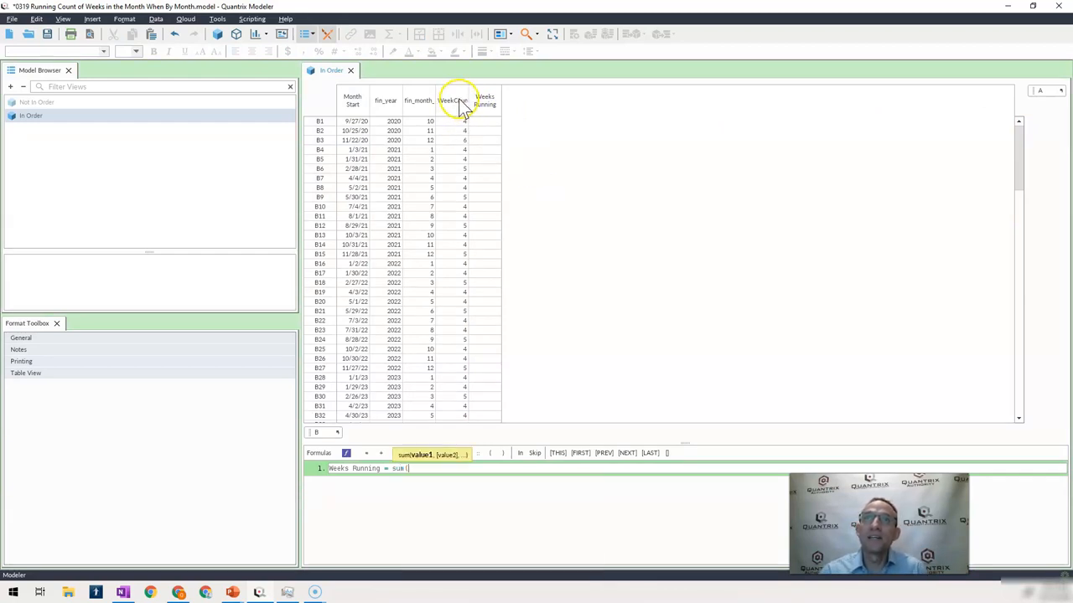
left_click(451, 101)
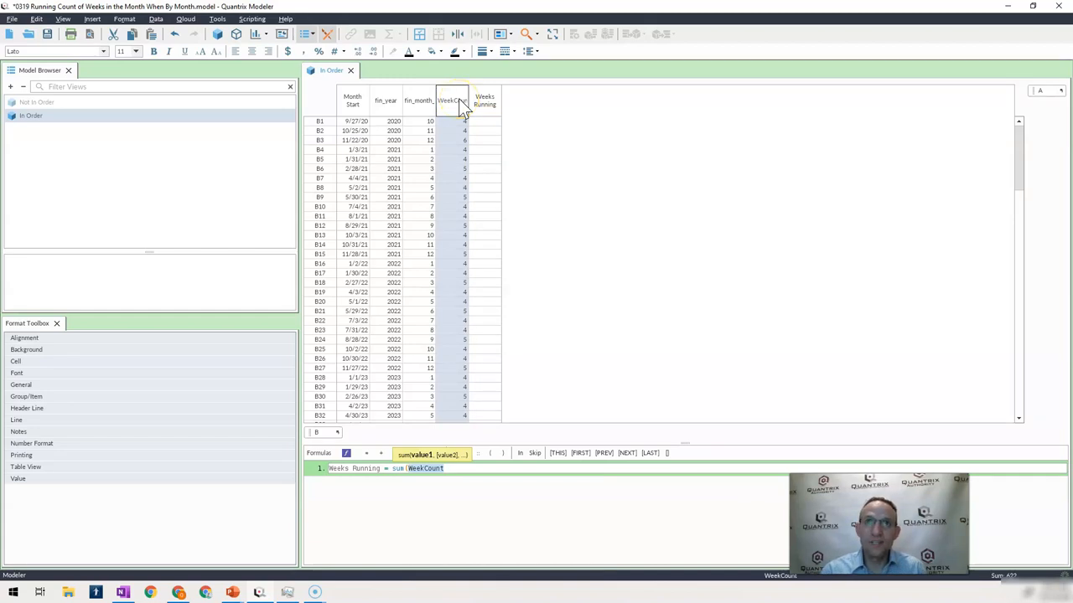
type("B[FIRST]..")
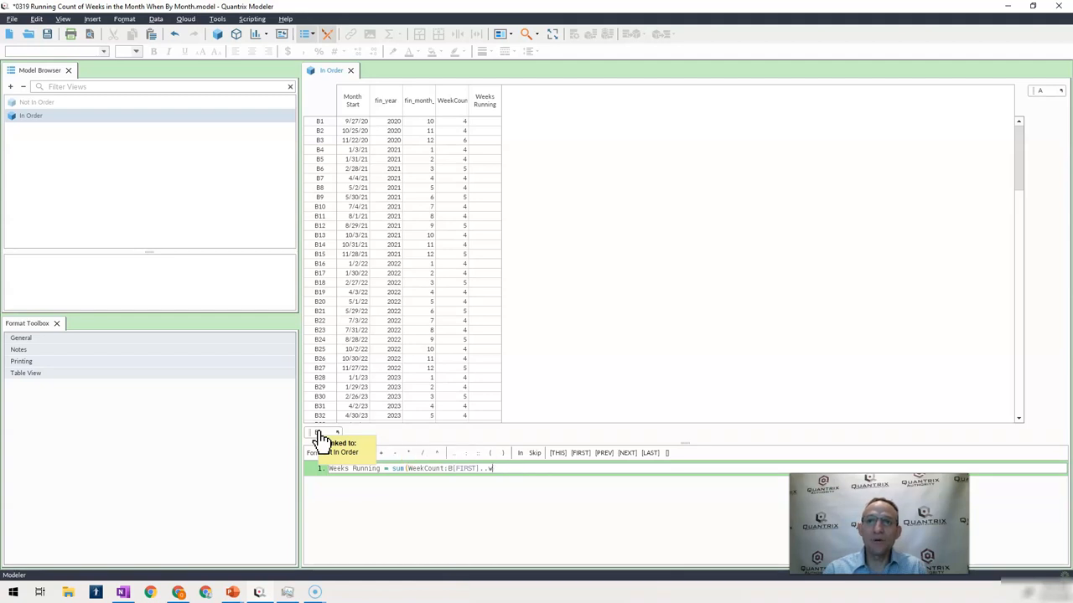
type("eekCount")
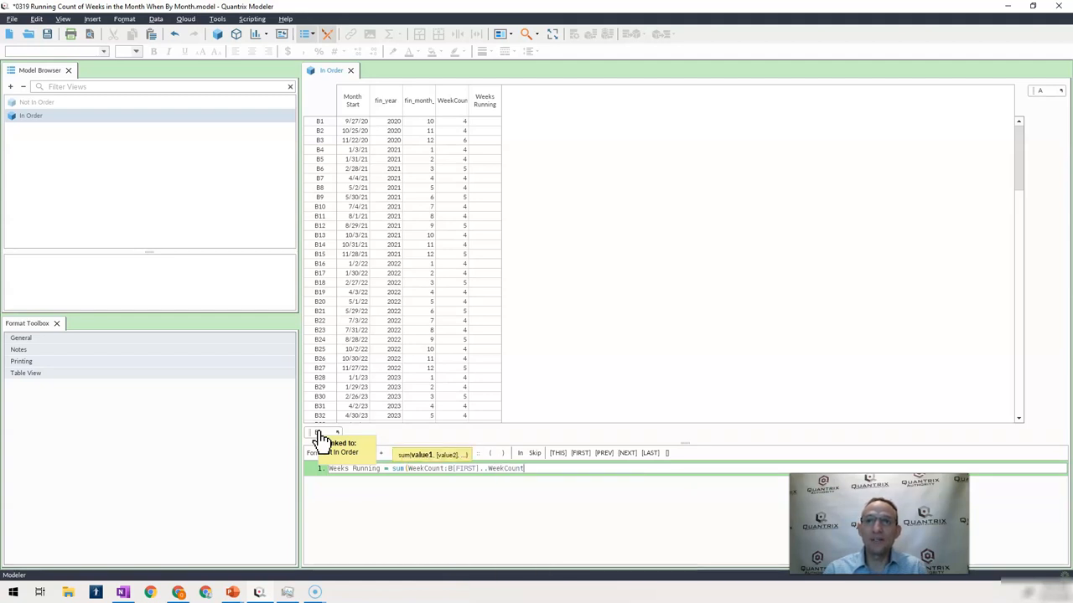
type("B[THIS])")
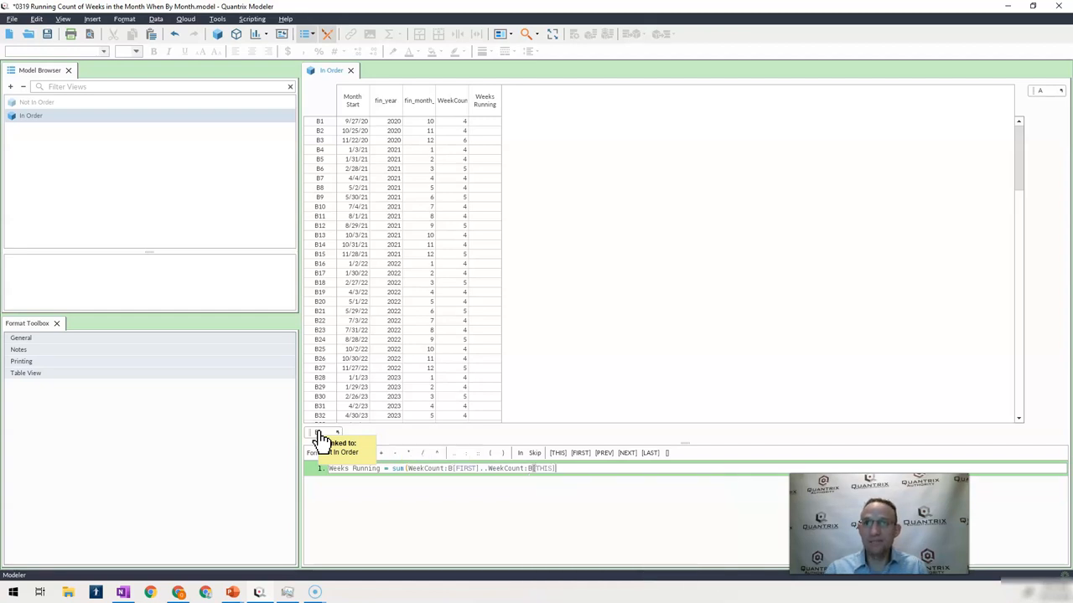
key("Return")
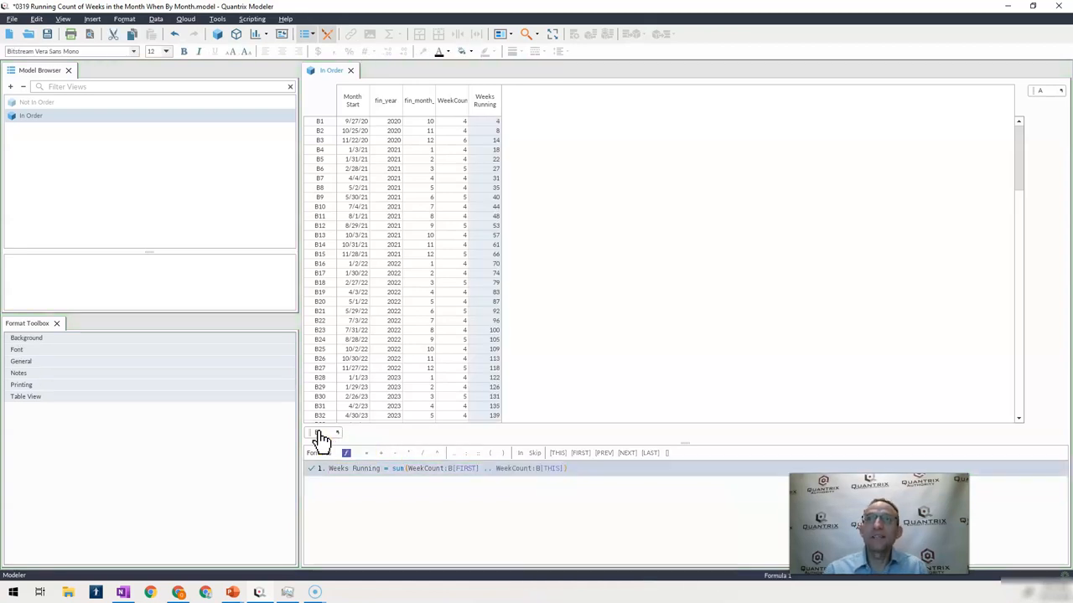
left_click(484, 120)
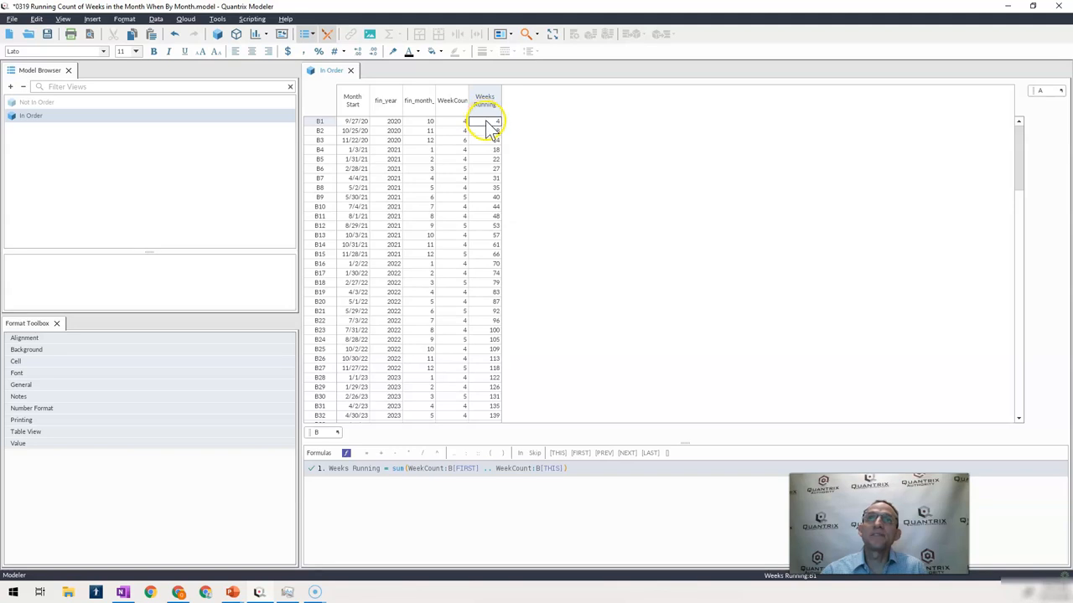
left_click(484, 131)
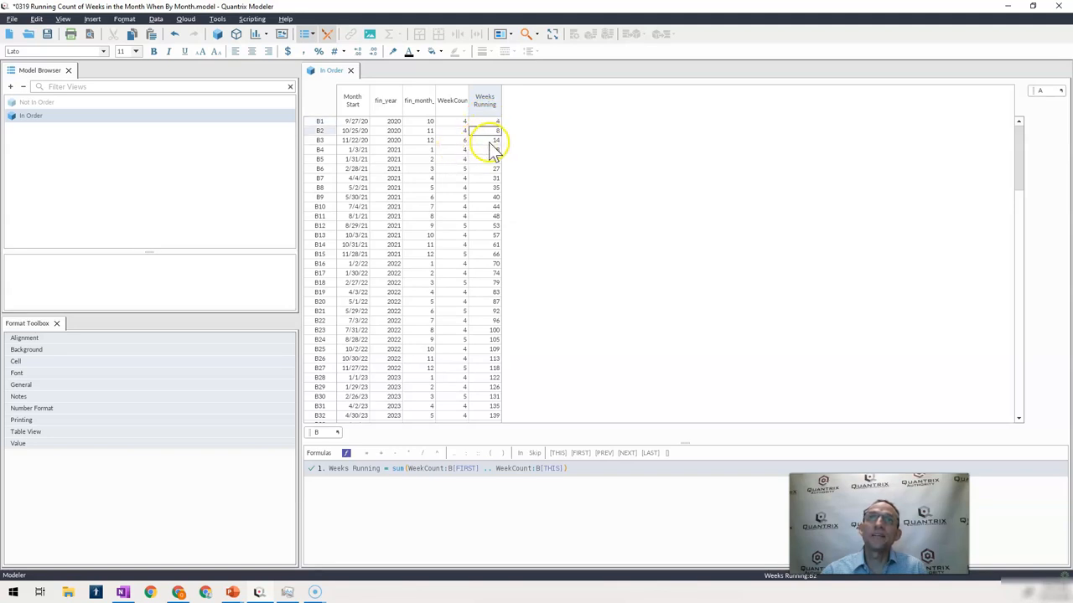
left_click(484, 140)
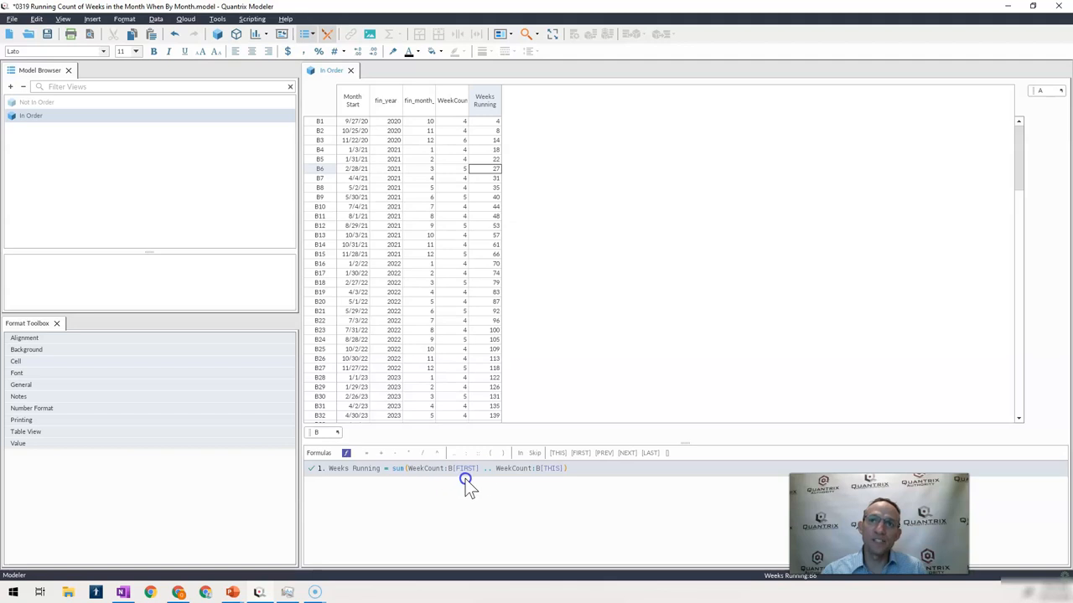
left_click(503, 468)
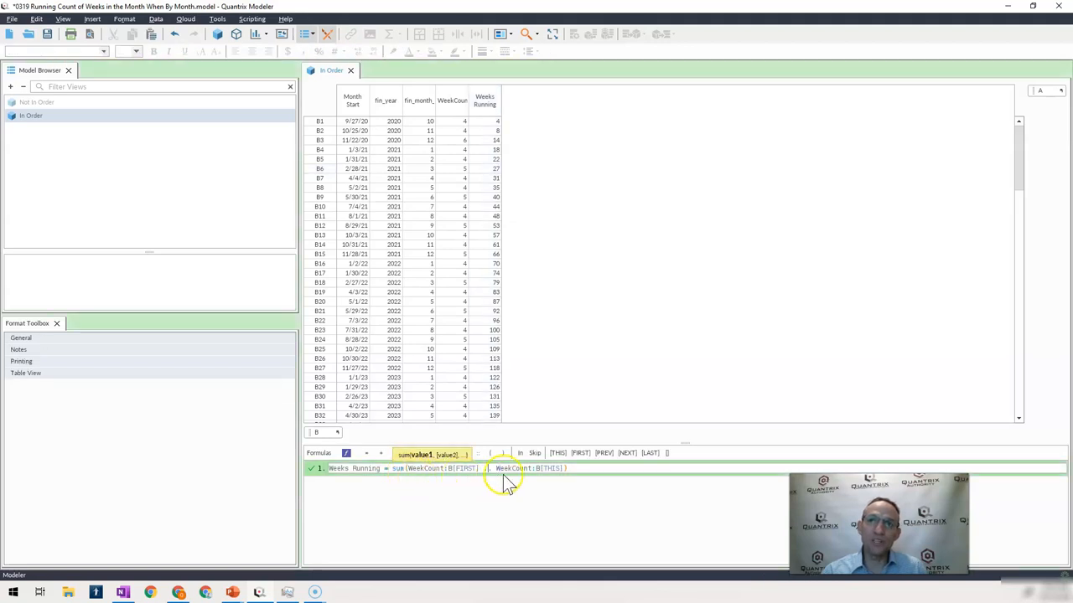
mouse_move(449, 486)
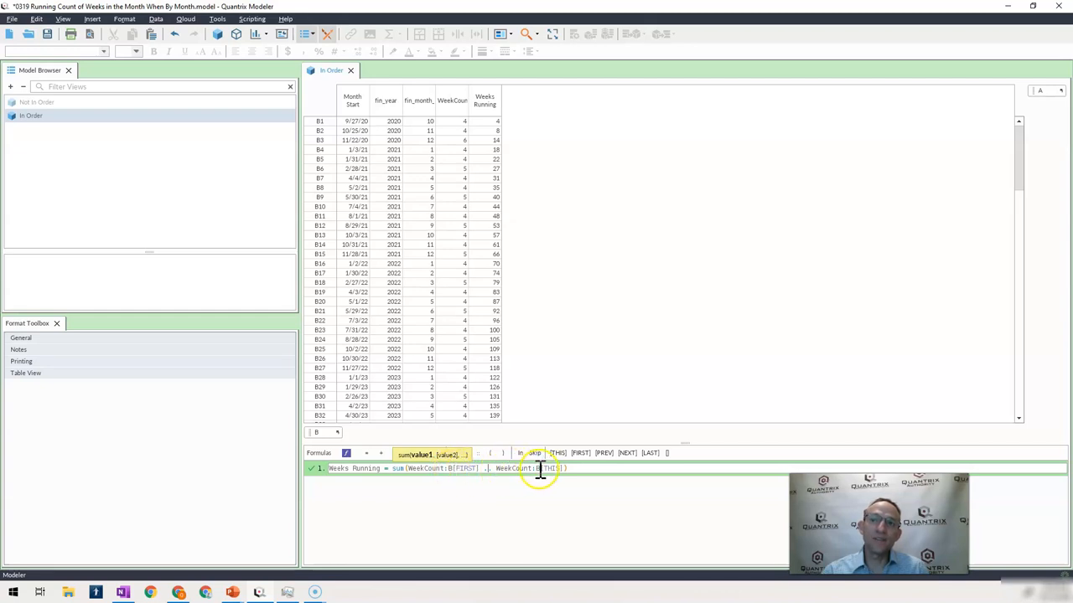
left_click(322, 432)
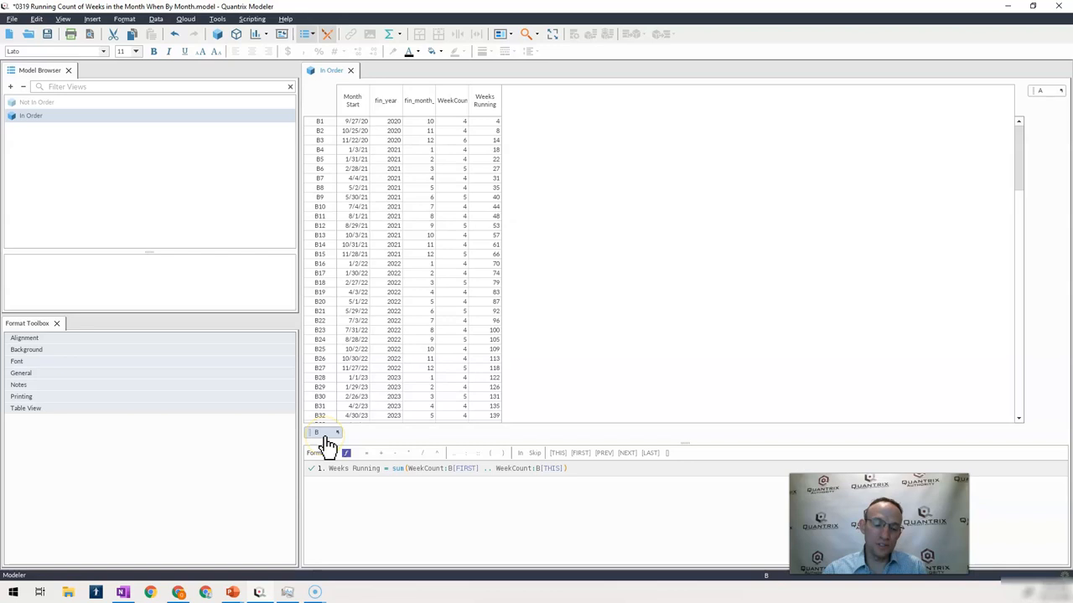
Rename the B row category to Row, then select a Month Start cell.
left_click(337, 433)
type("Row")
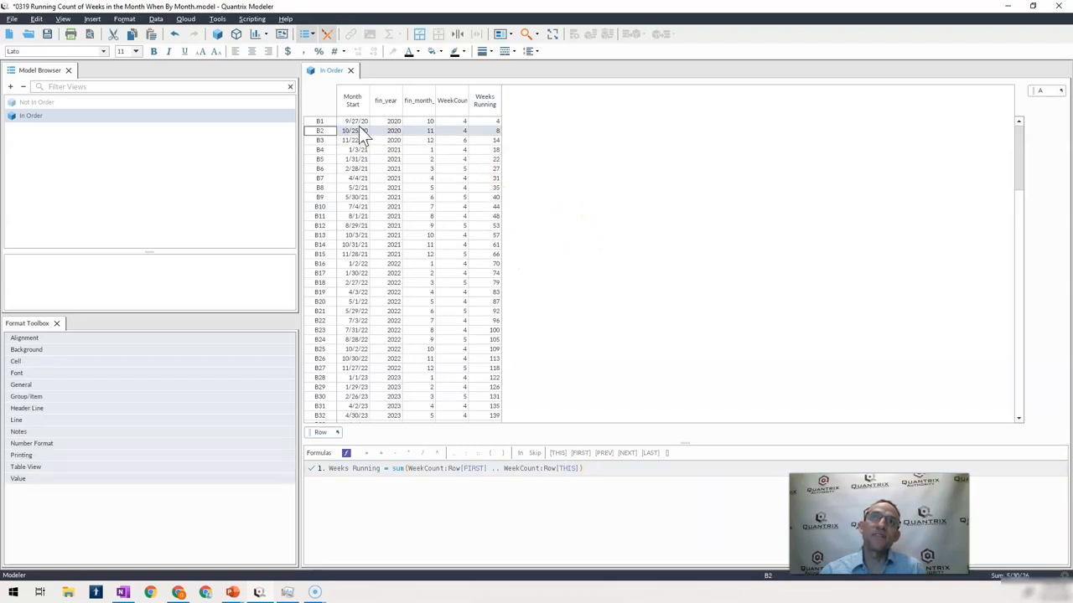
left_click(320, 140)
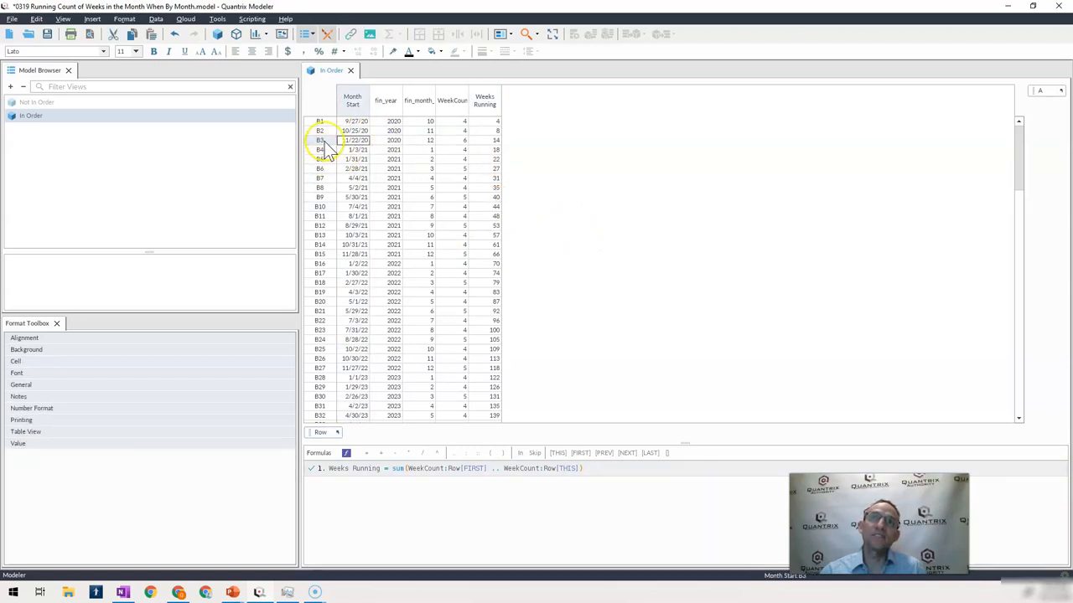